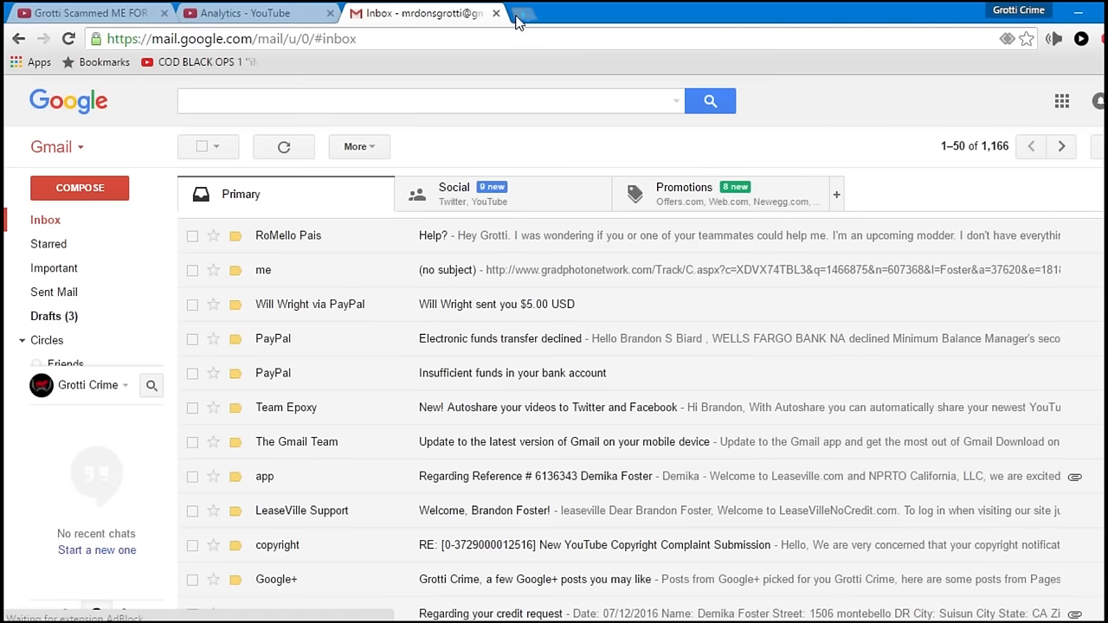
Load paypal.com in a new Chrome tab
click(524, 15)
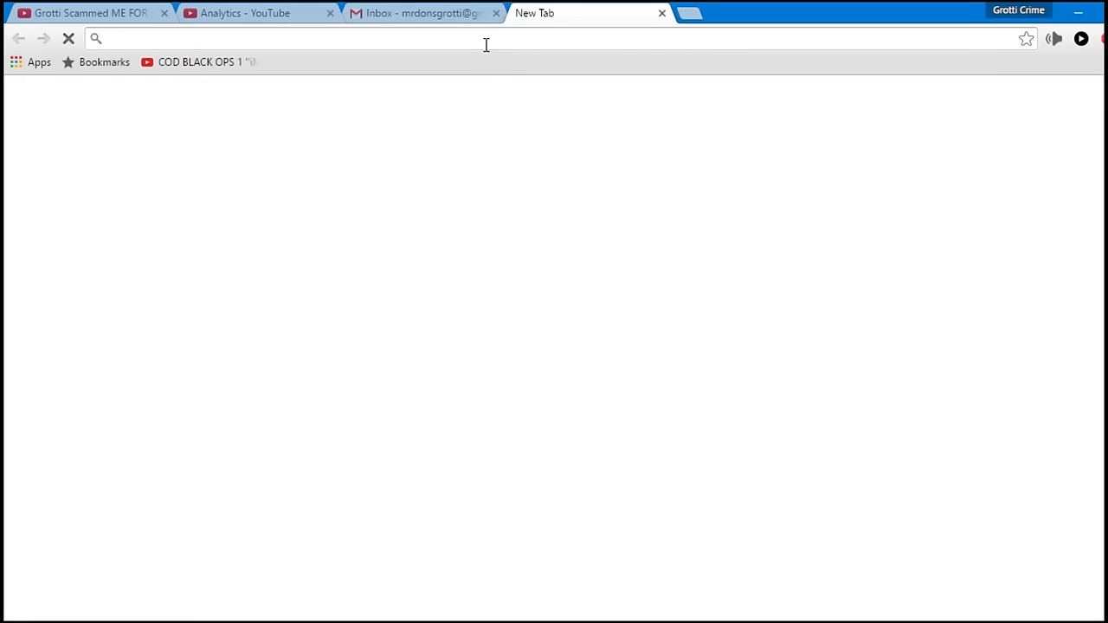
text(paypal.com)
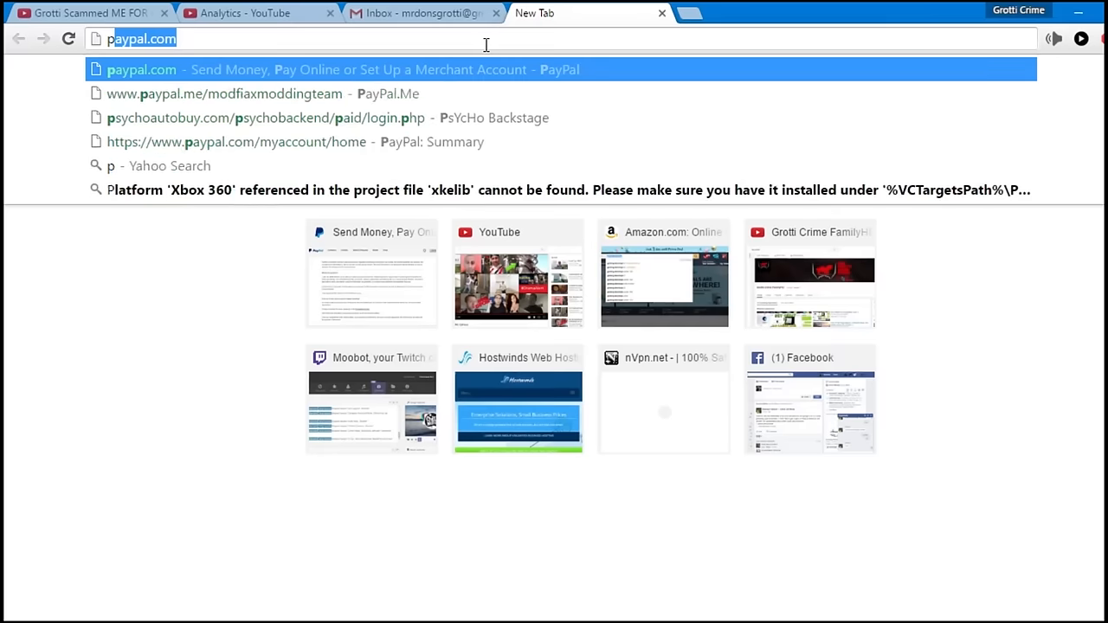
key(Return)
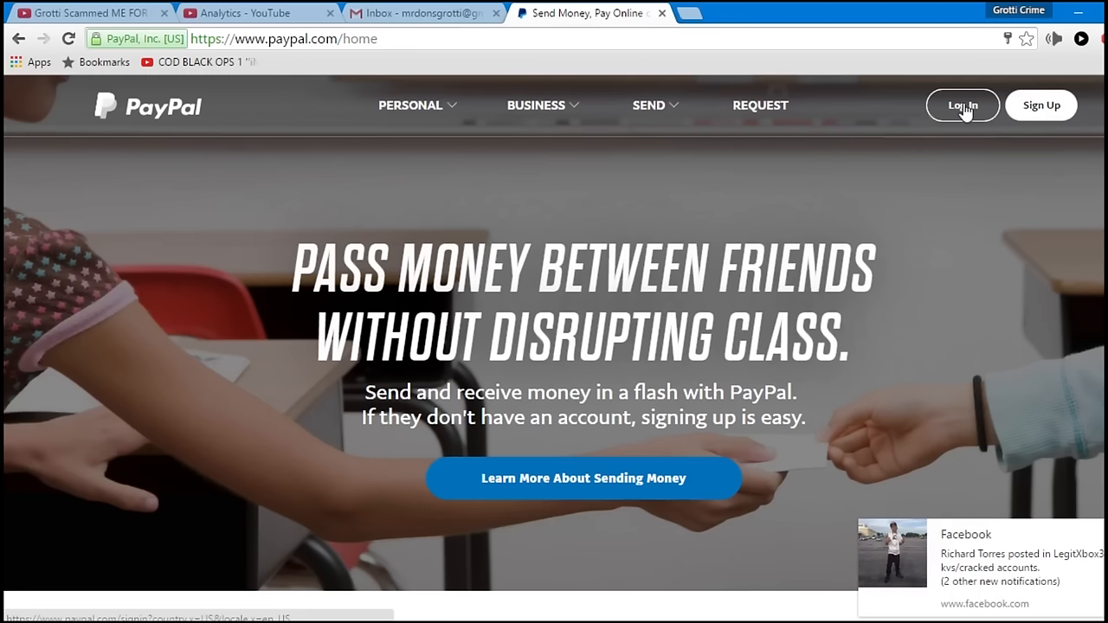
Log in to PayPal and go to the My PayPal summary page
click(962, 105)
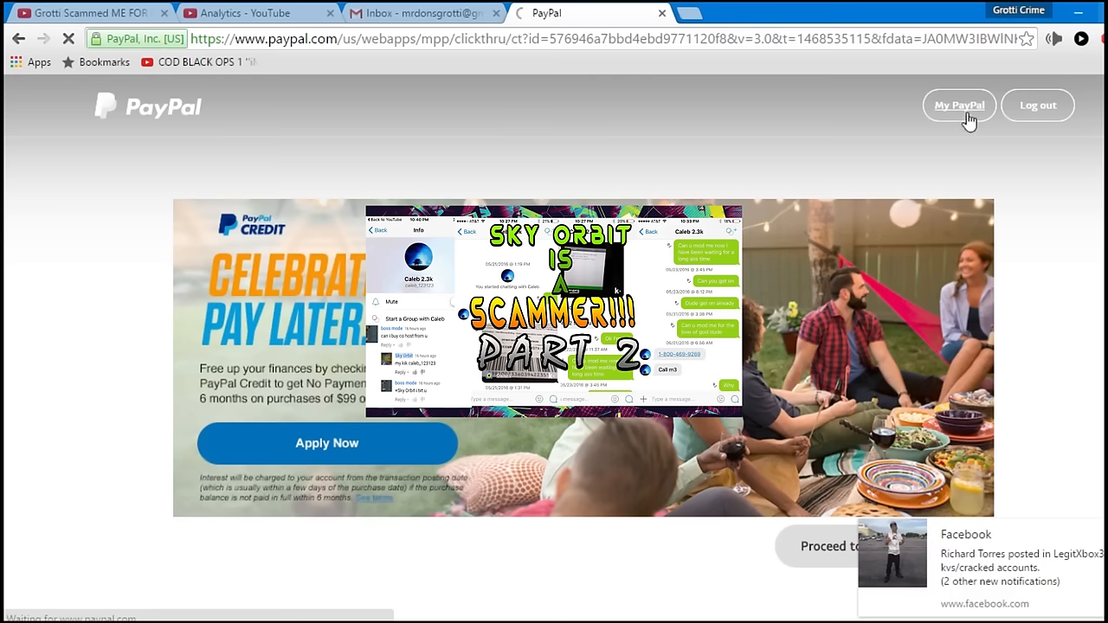
click(959, 104)
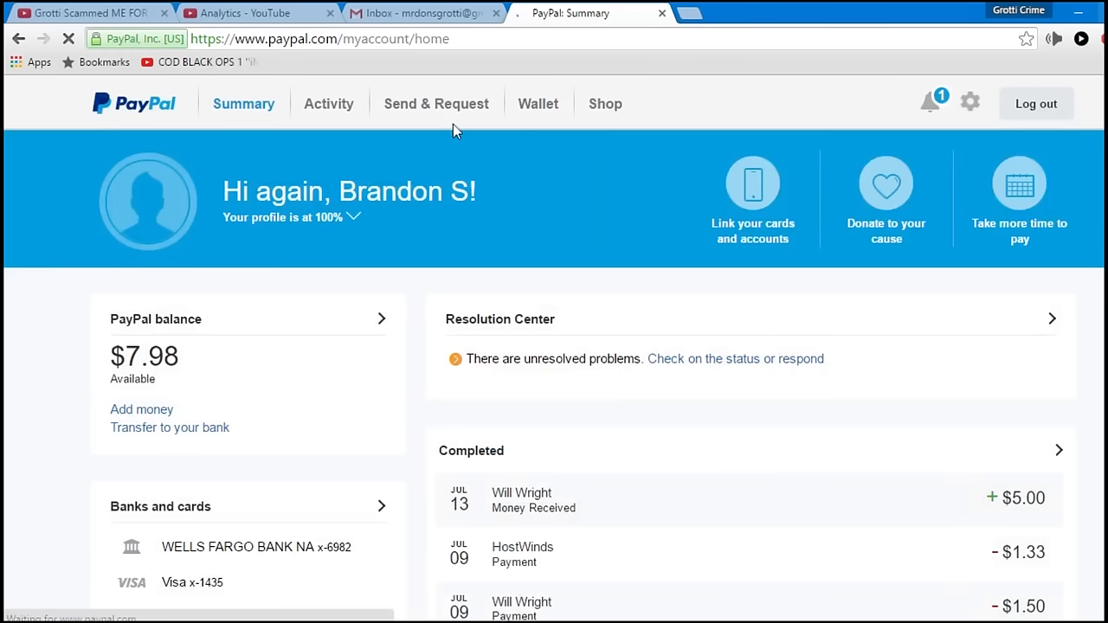
Open Activity and set the start date to 02/01/16, keeping the 07/14/16 end date
click(329, 103)
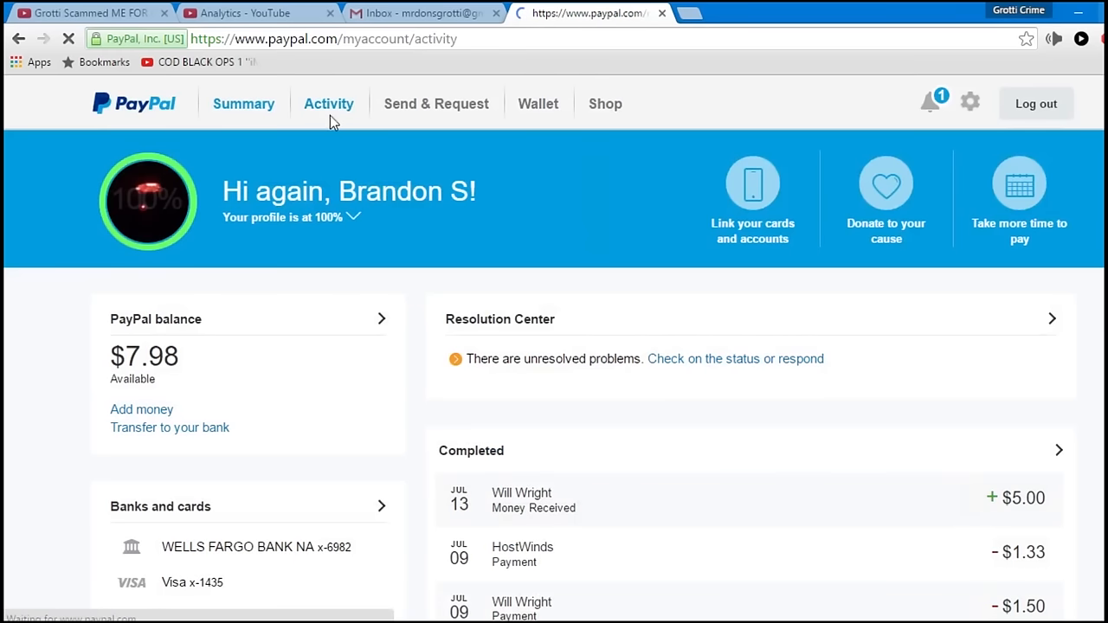
click(329, 103)
text(02)
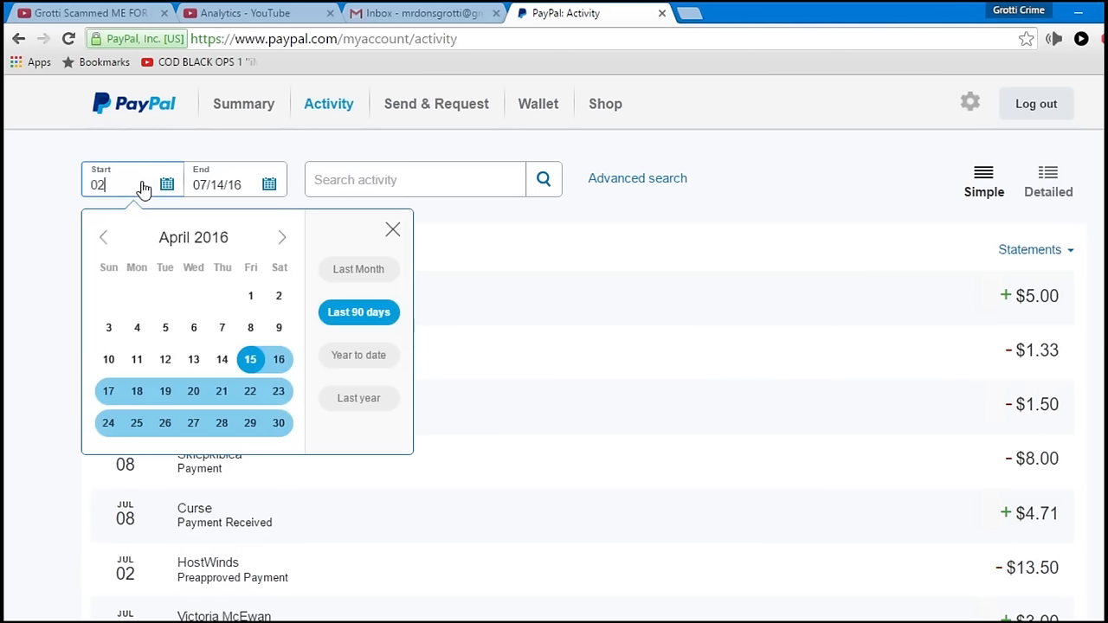
text(/)
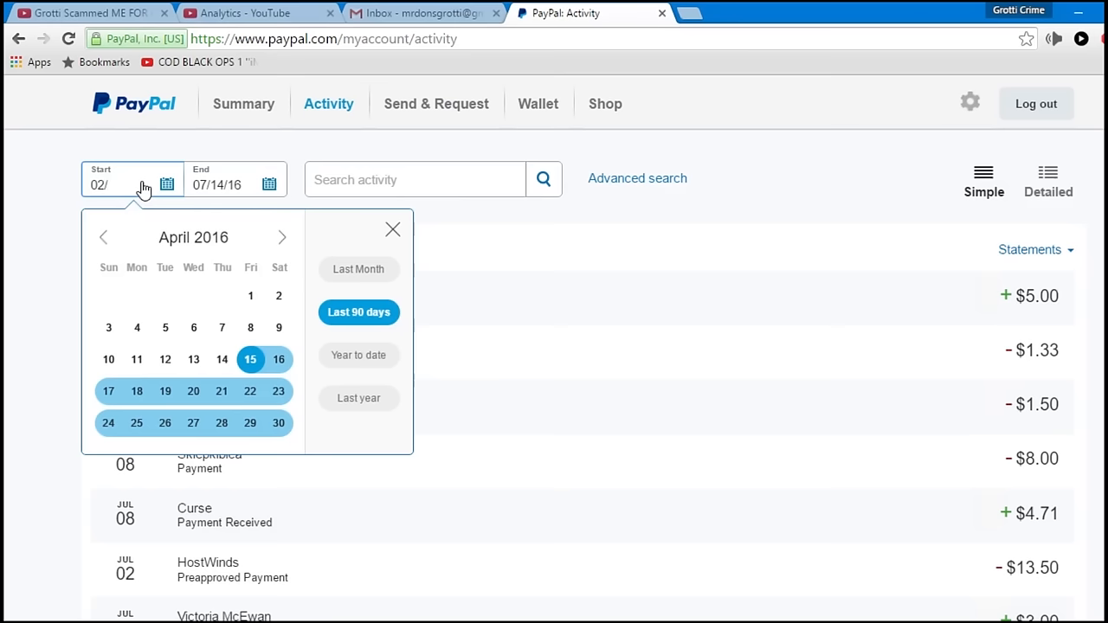
text(01/16)
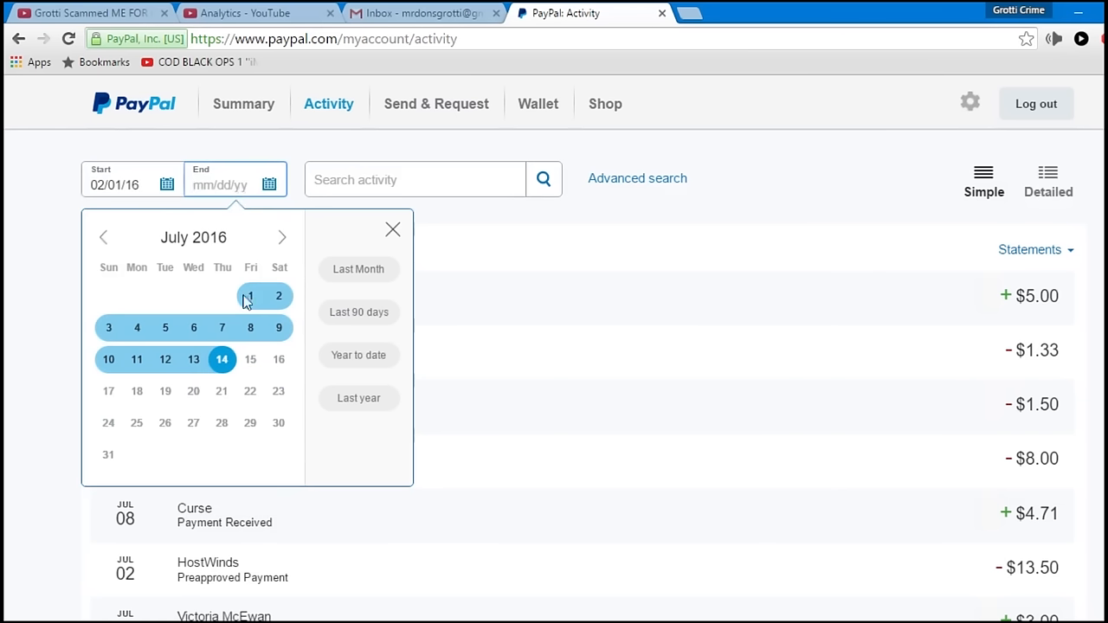
click(223, 359)
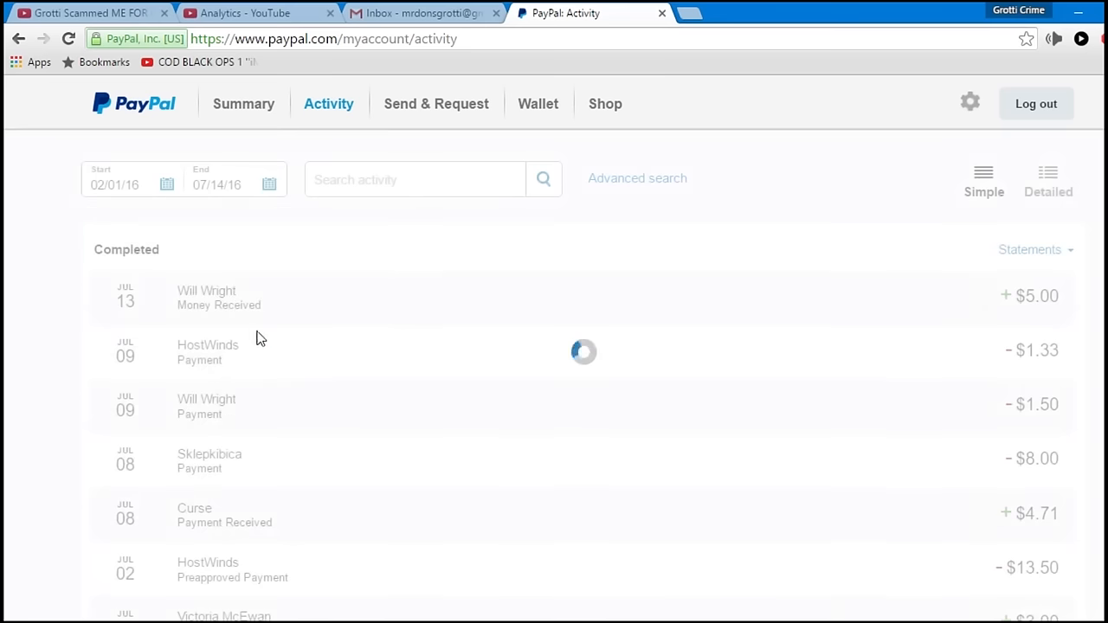
mouse_move(376, 235)
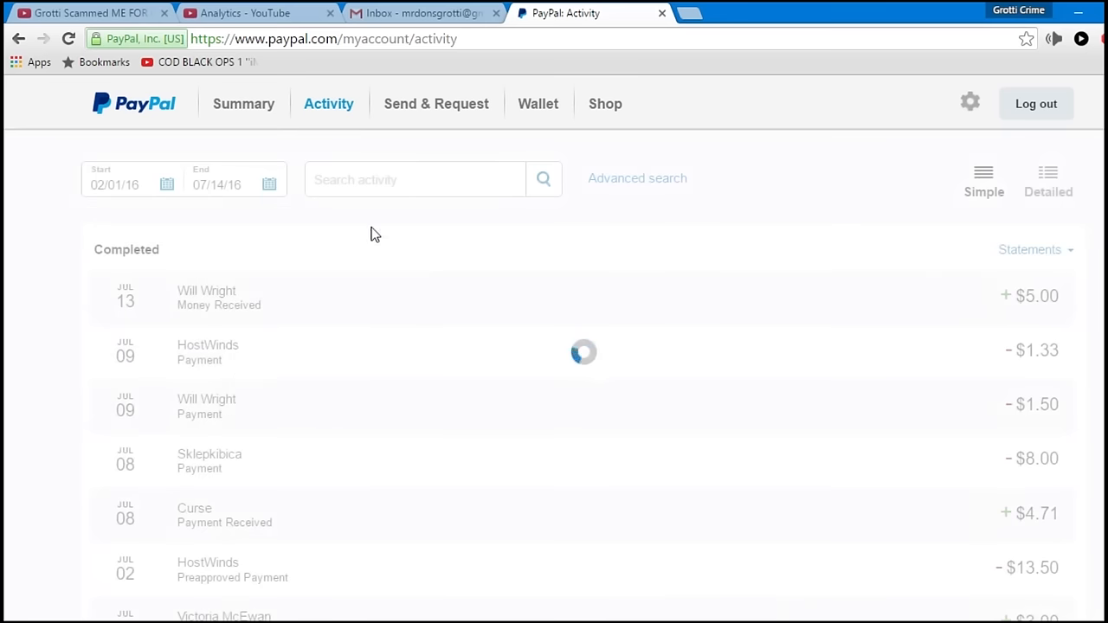
mouse_move(612, 187)
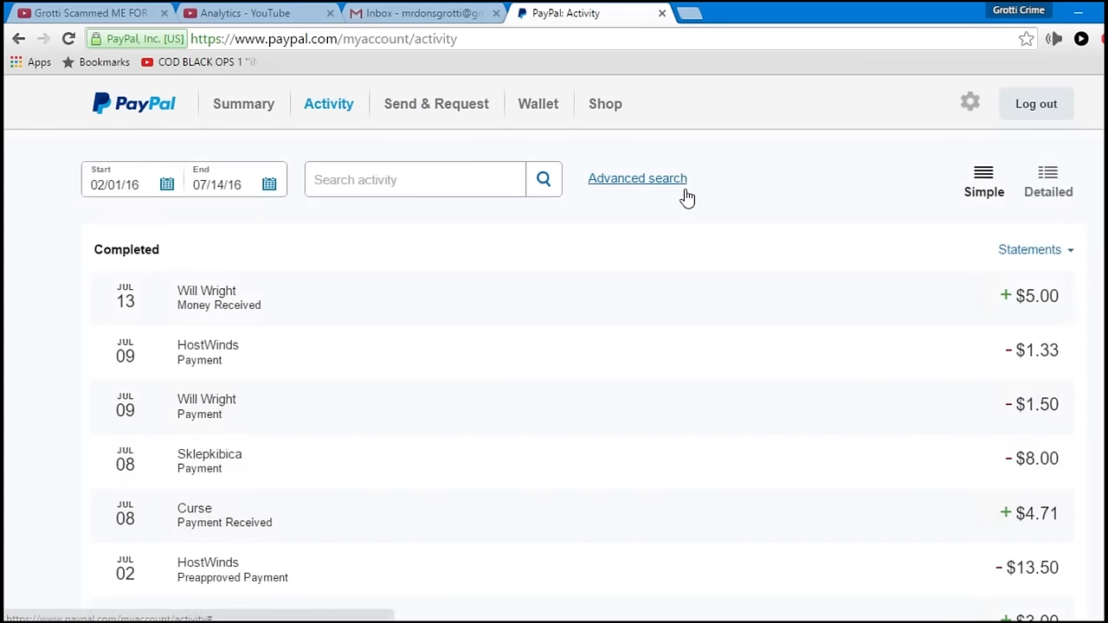
Filter activity to payments received and scroll down to the Feb 05 payment
click(637, 179)
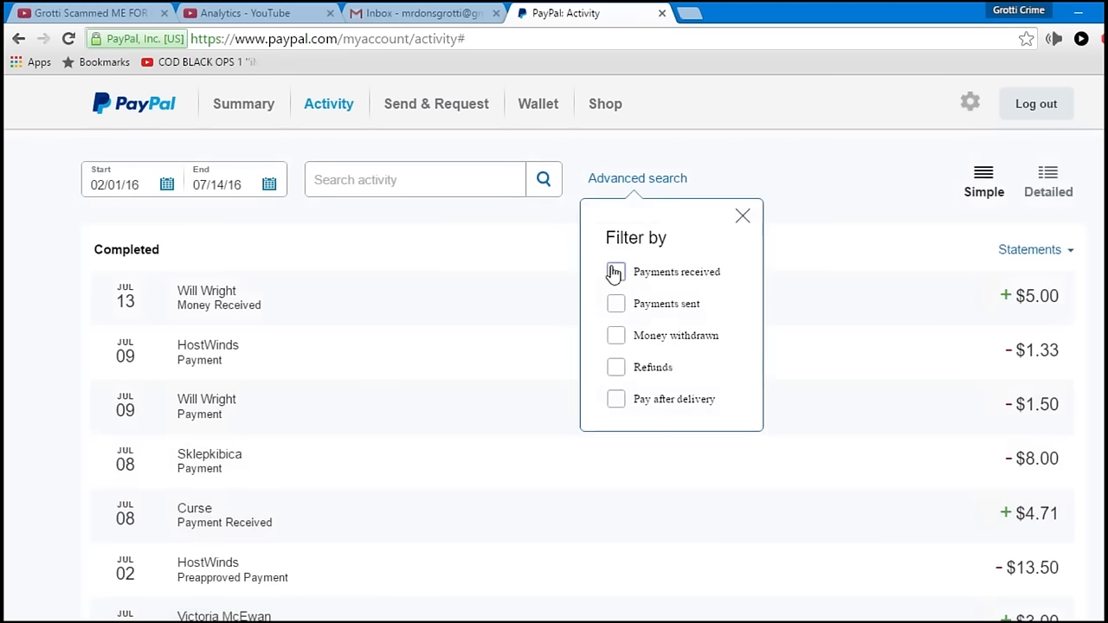
click(615, 271)
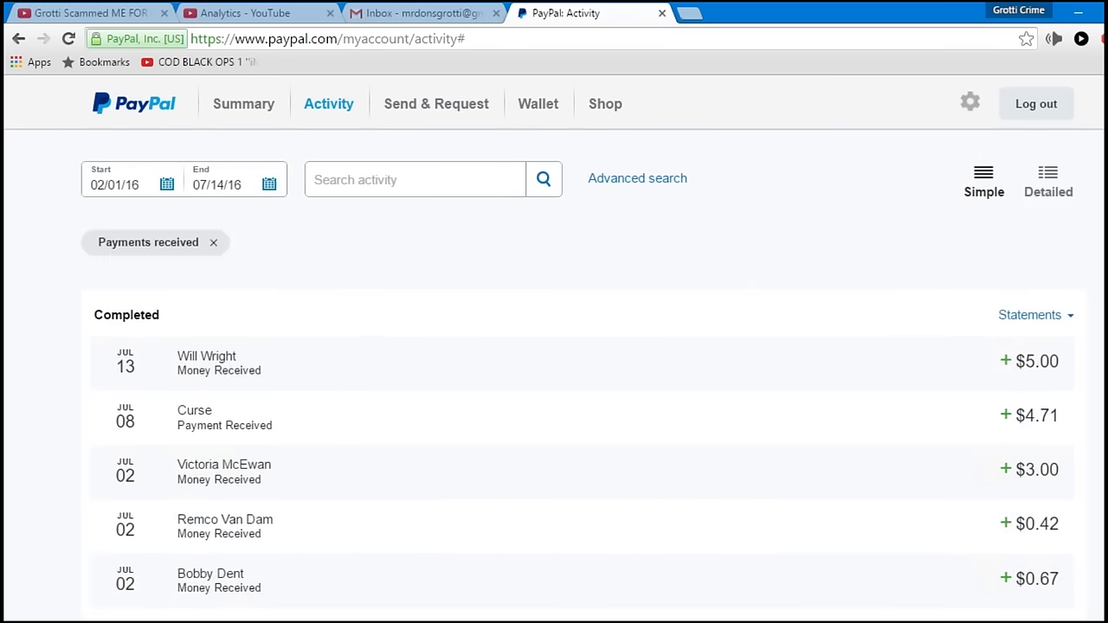
scroll(down, 3)
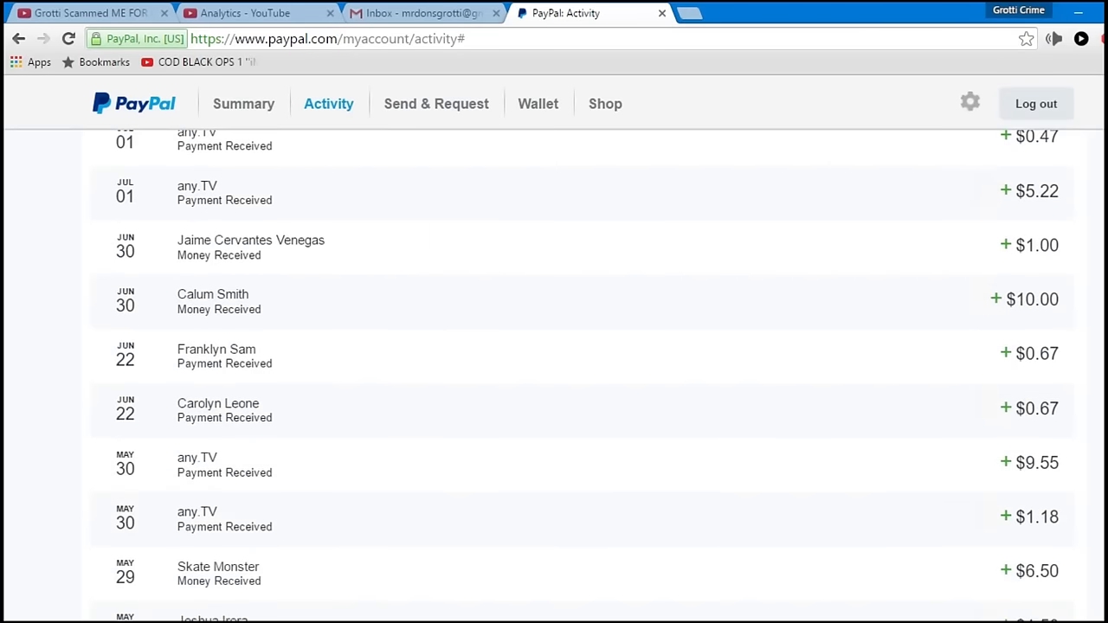
scroll(down, 3)
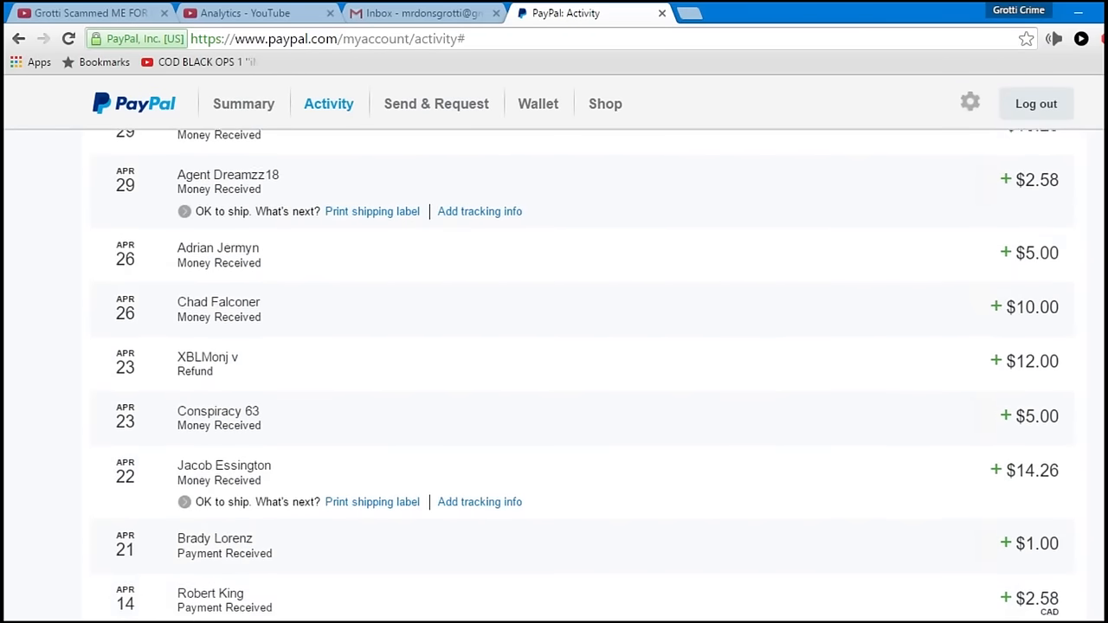
scroll(down, 3)
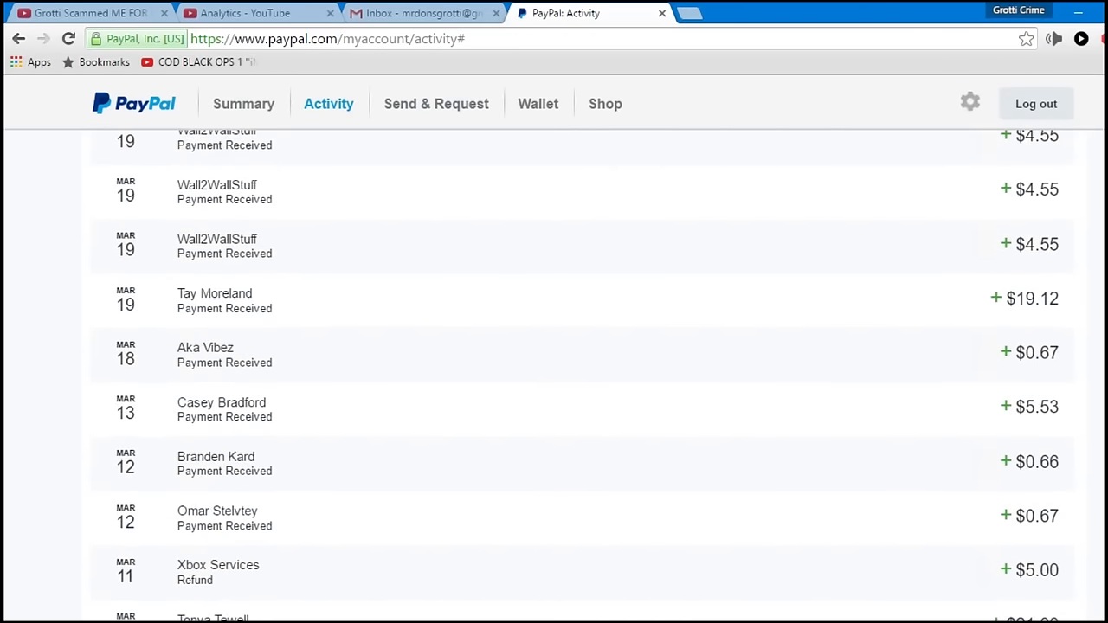
scroll(down, 3)
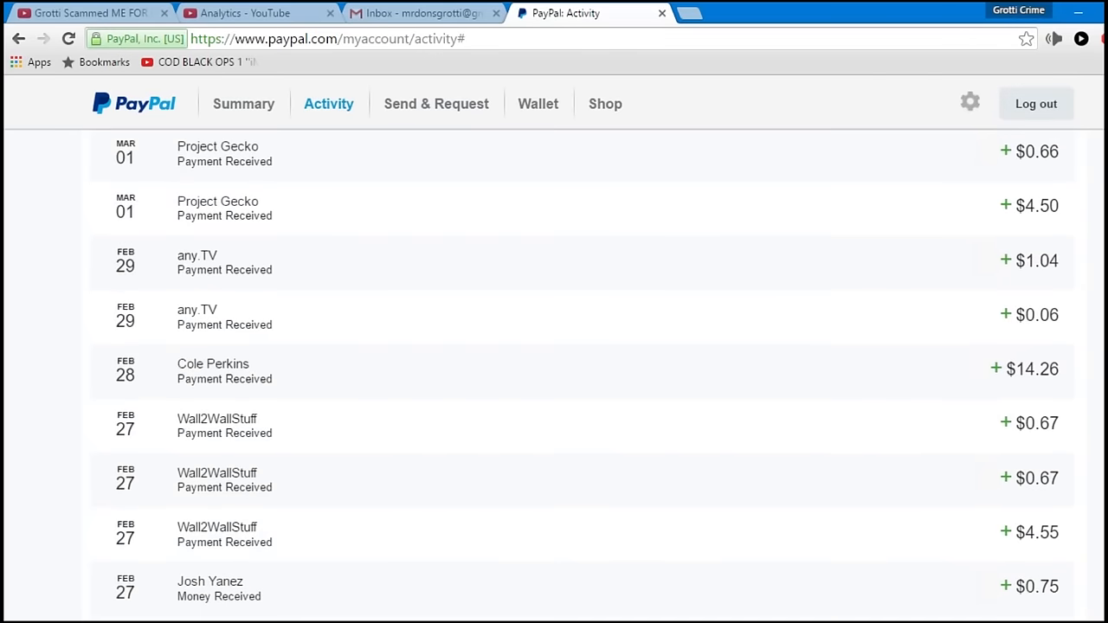
scroll(down, 3)
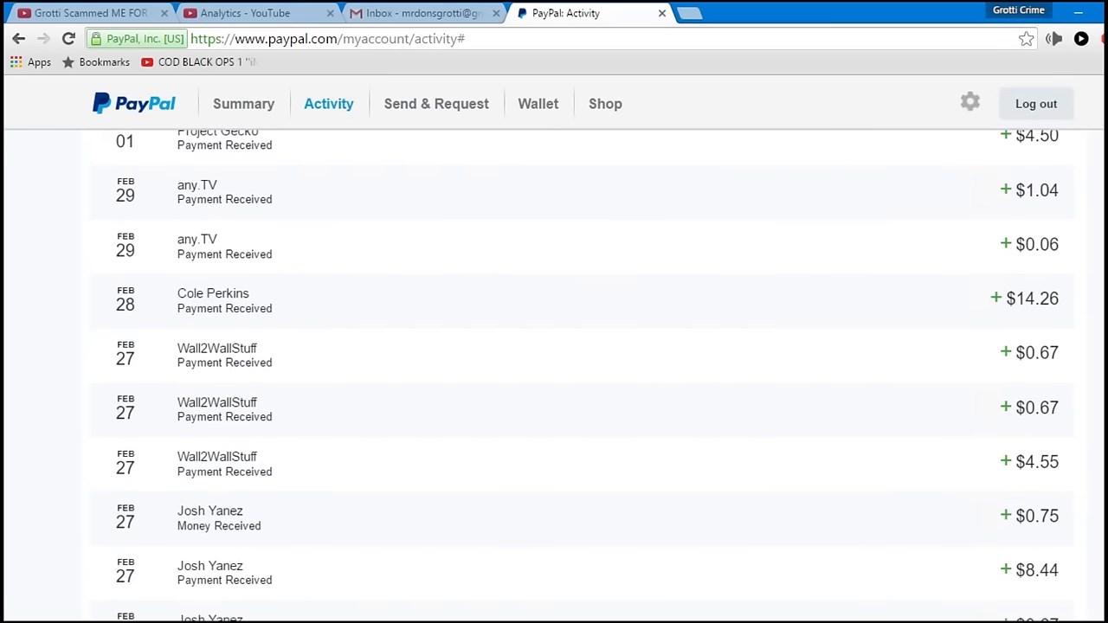
scroll(down, 3)
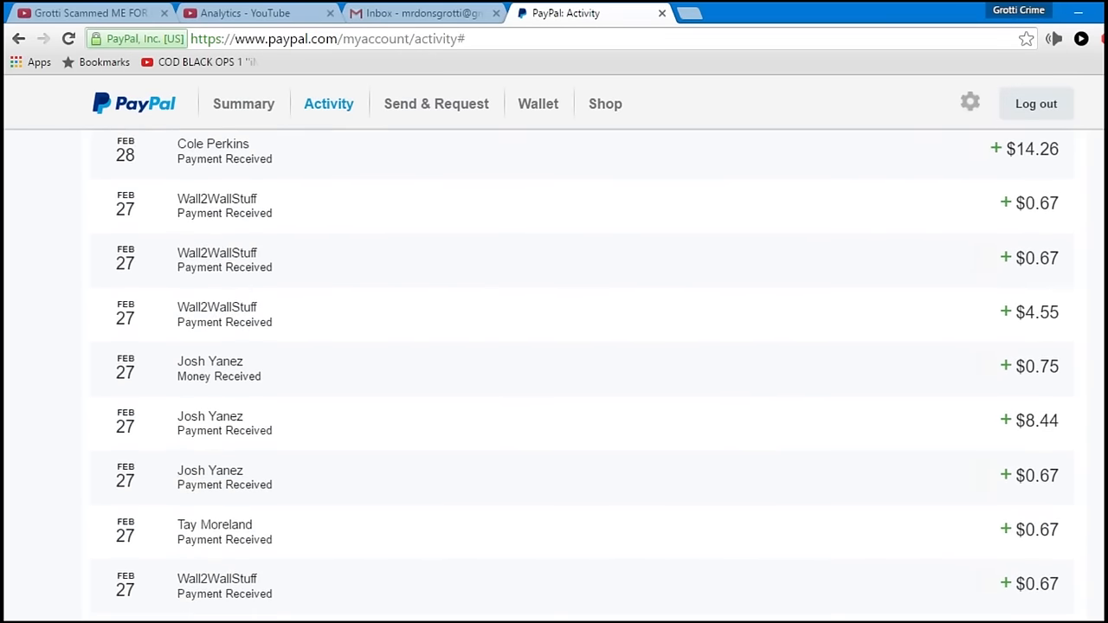
scroll(down, 3)
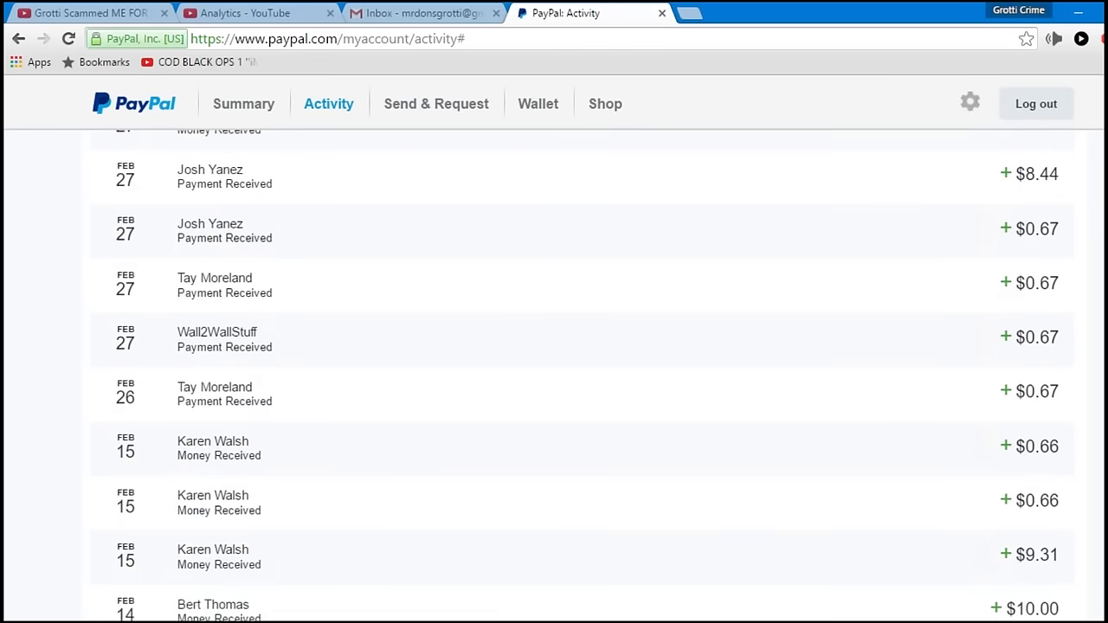
scroll(down, 3)
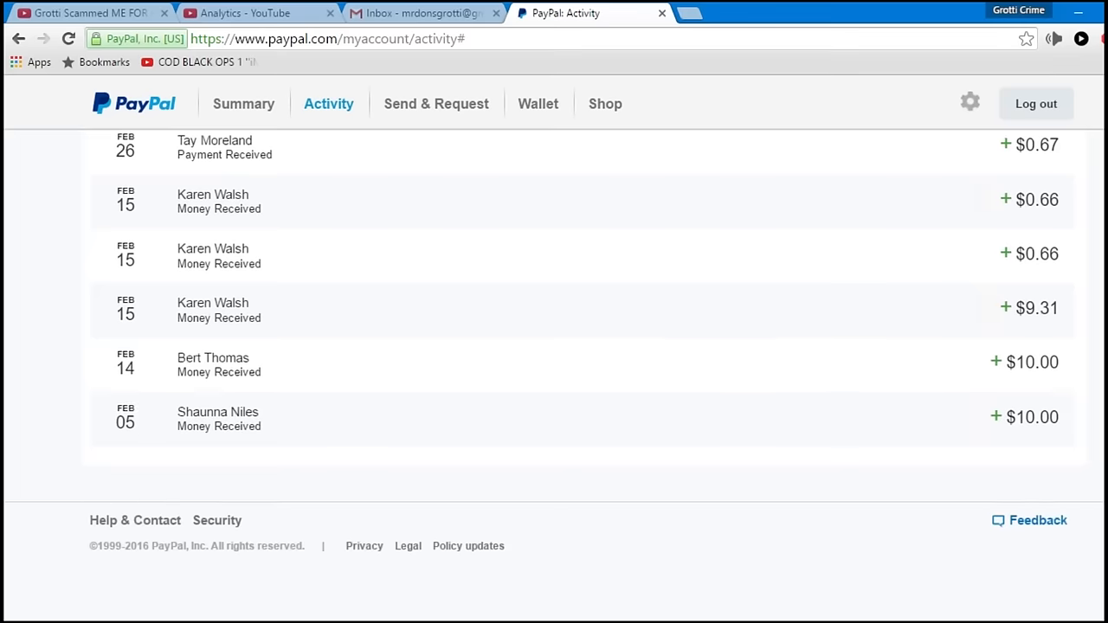
mouse_move(554, 364)
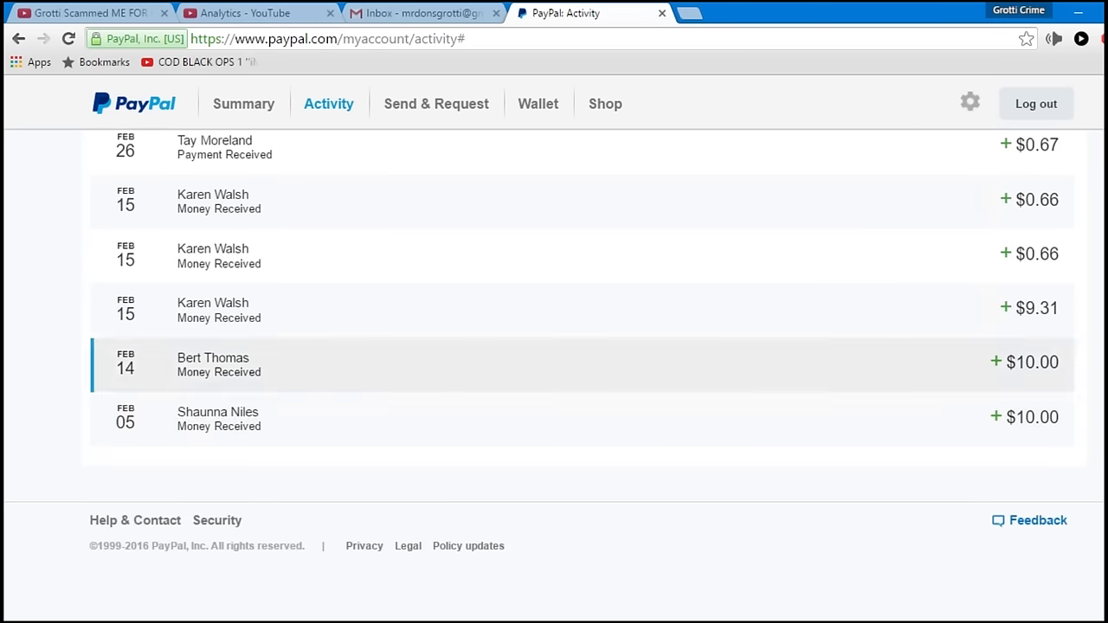
mouse_move(7, 375)
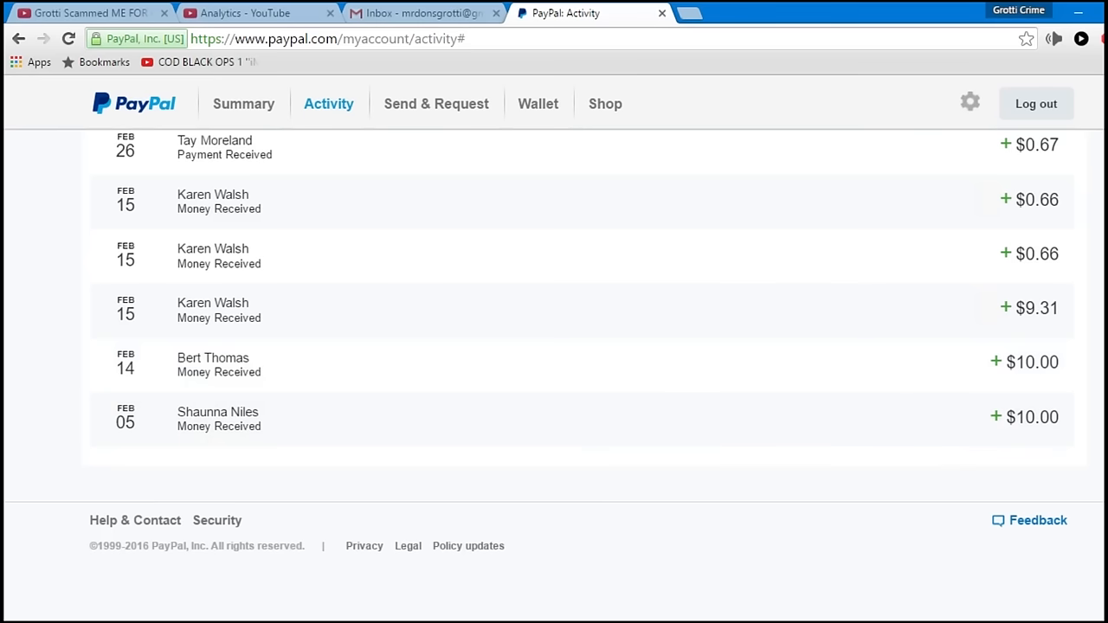
mouse_move(168, 542)
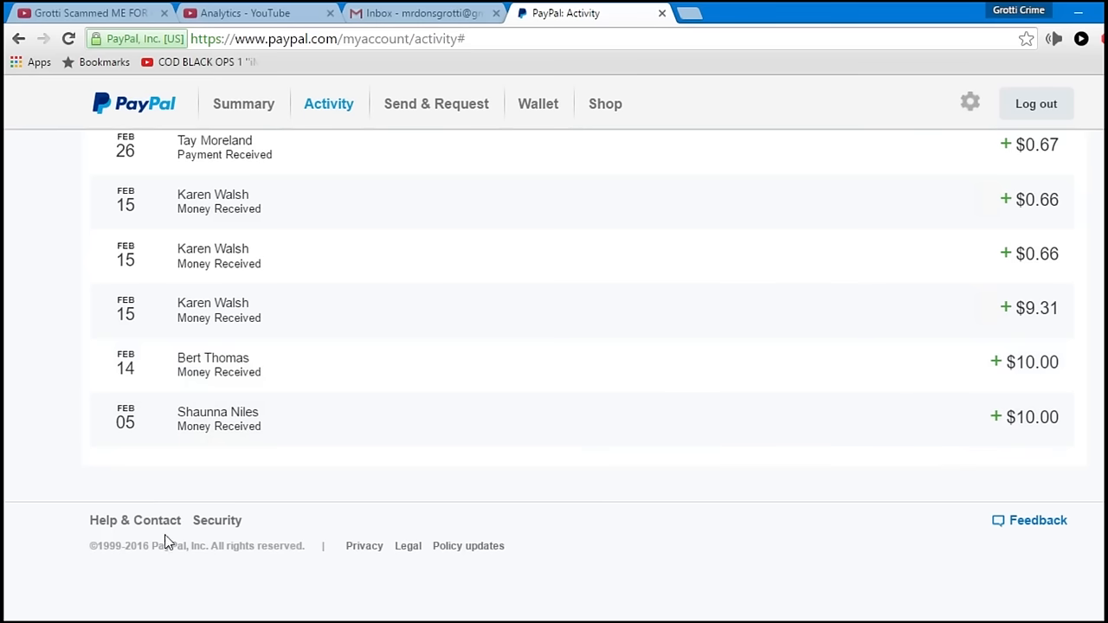
mouse_move(109, 472)
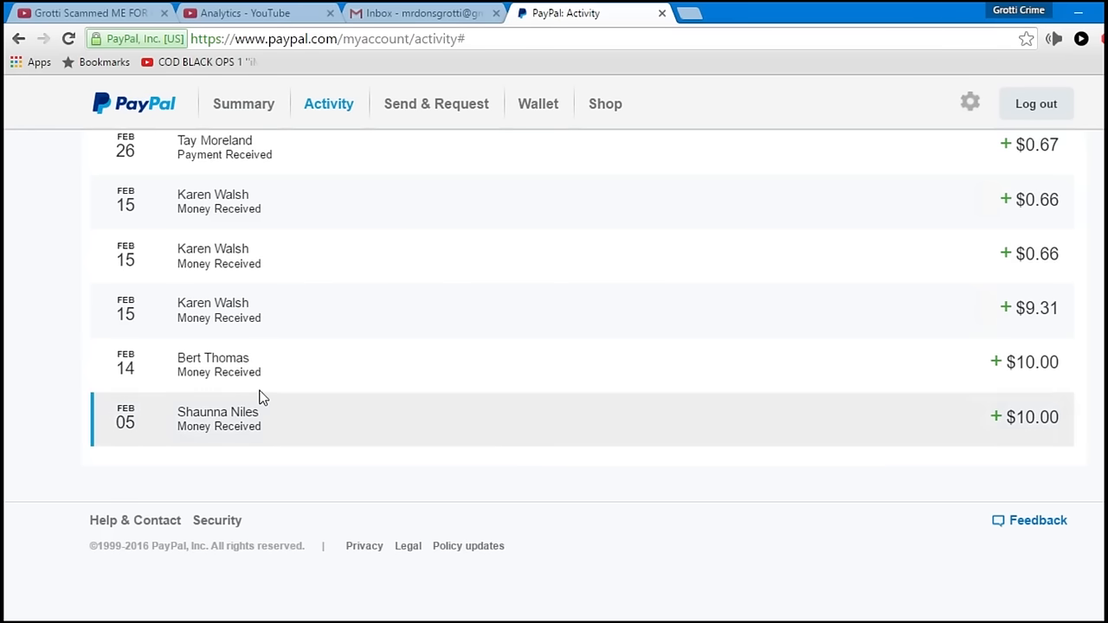
mouse_move(1065, 443)
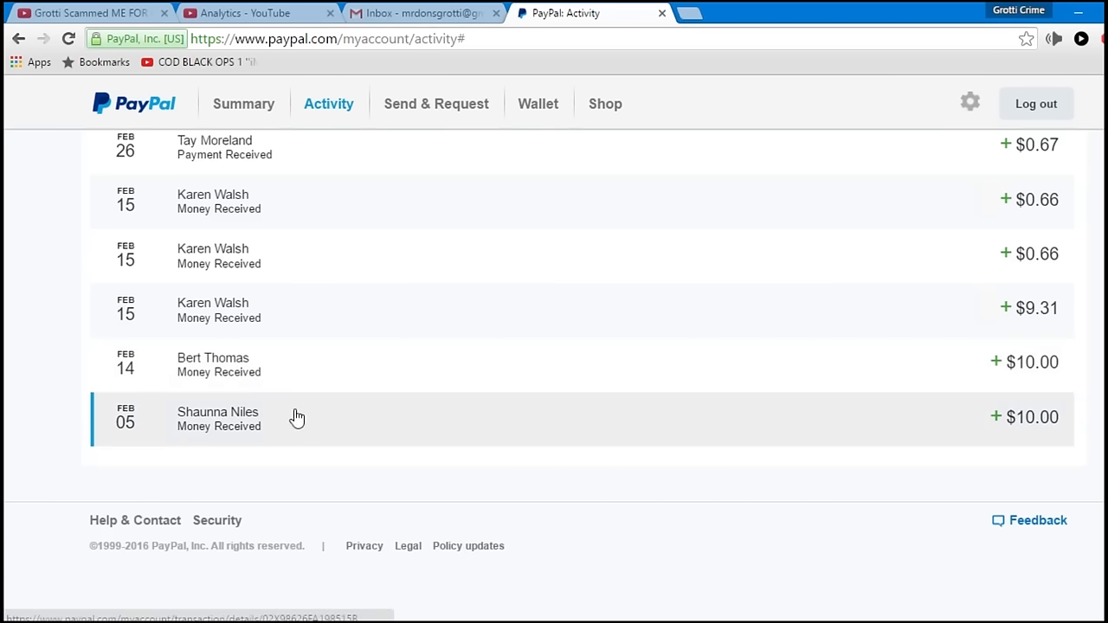
mouse_move(450, 498)
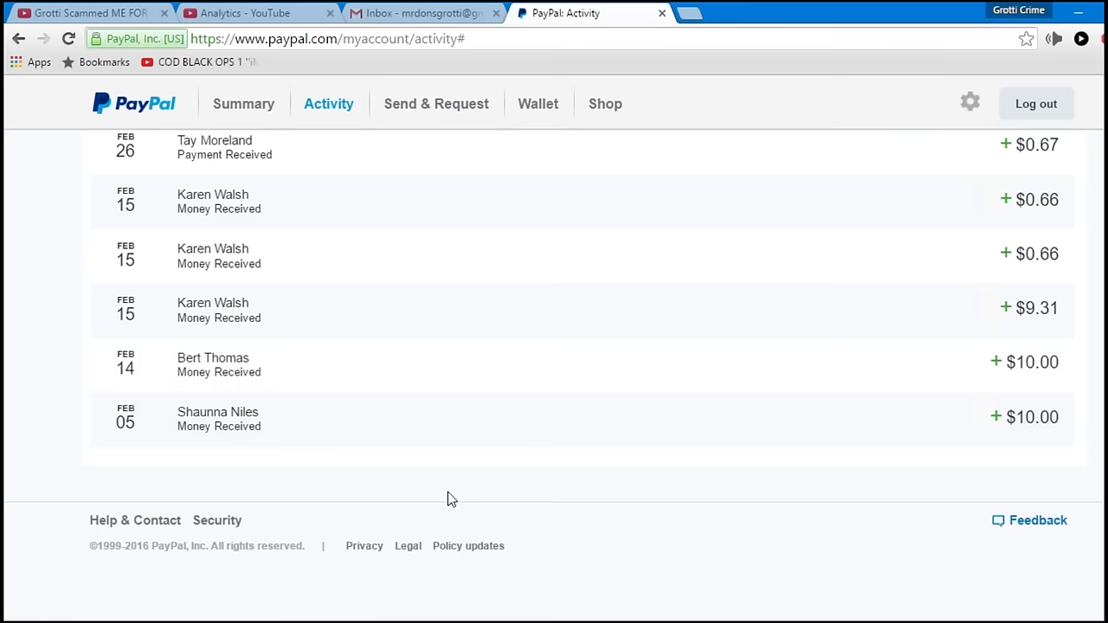
mouse_move(255, 488)
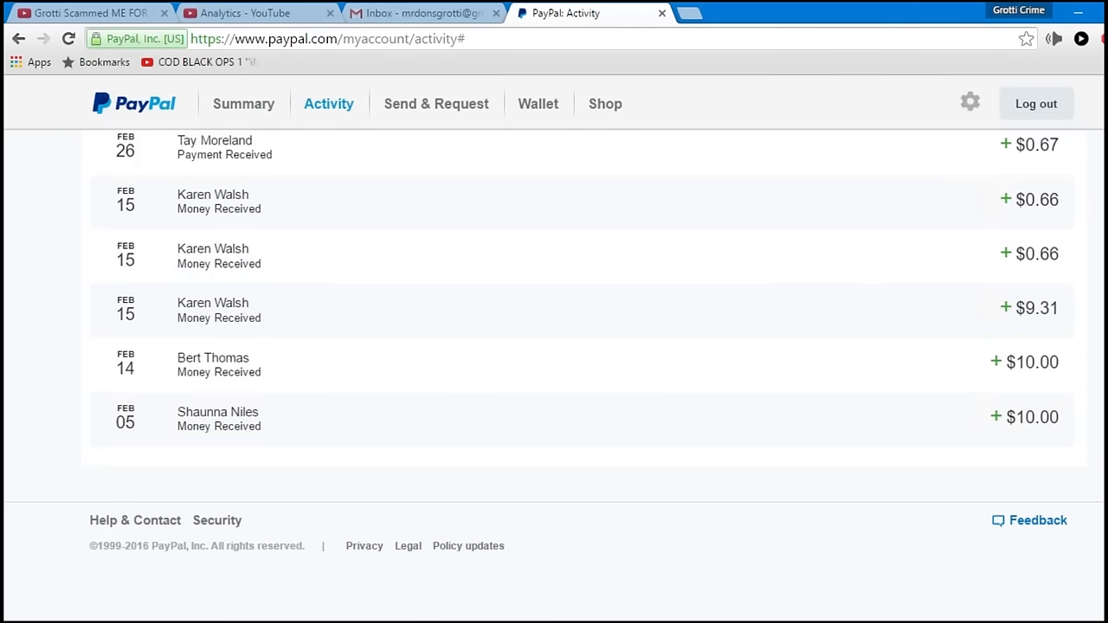
Remove the Payments received filter and scroll to the oldest Feb 20 eBay payment and back
scroll(up, 3)
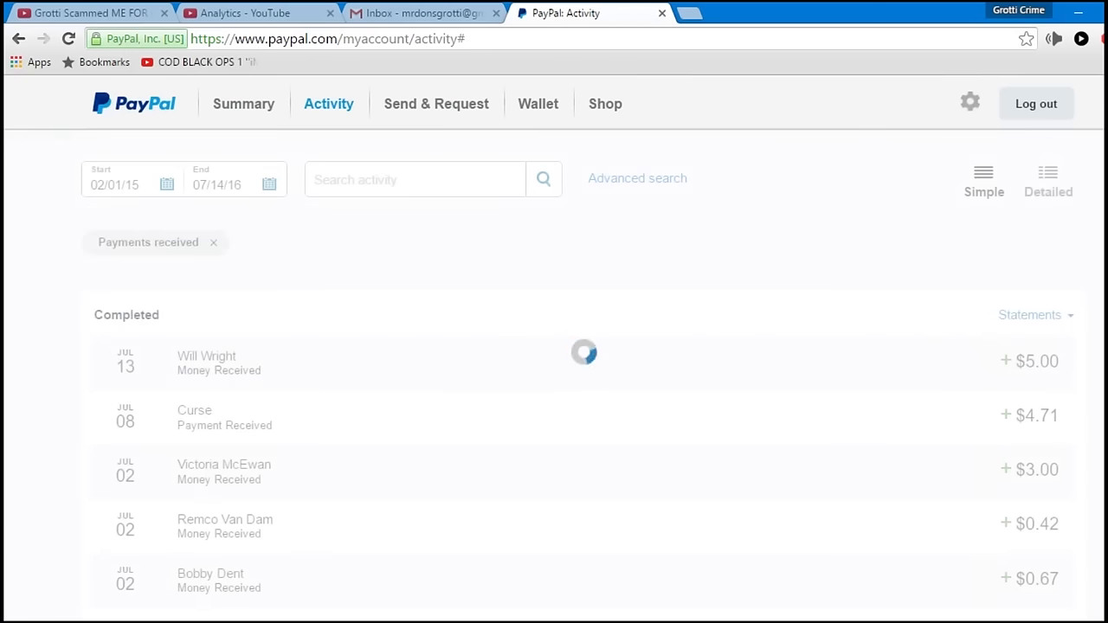
click(213, 242)
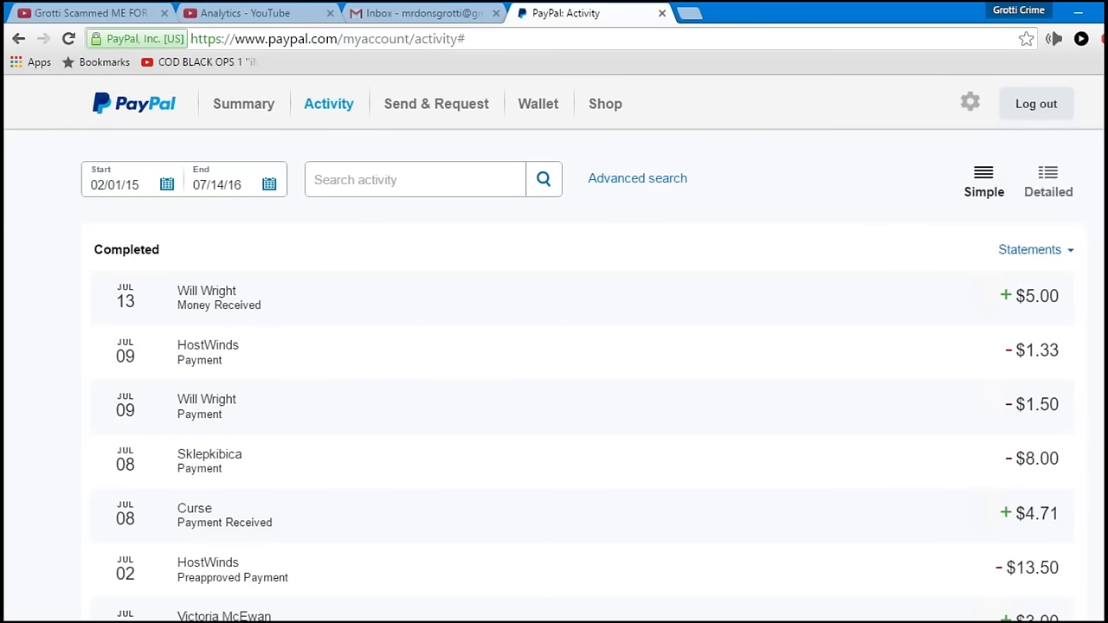
scroll(down, 3)
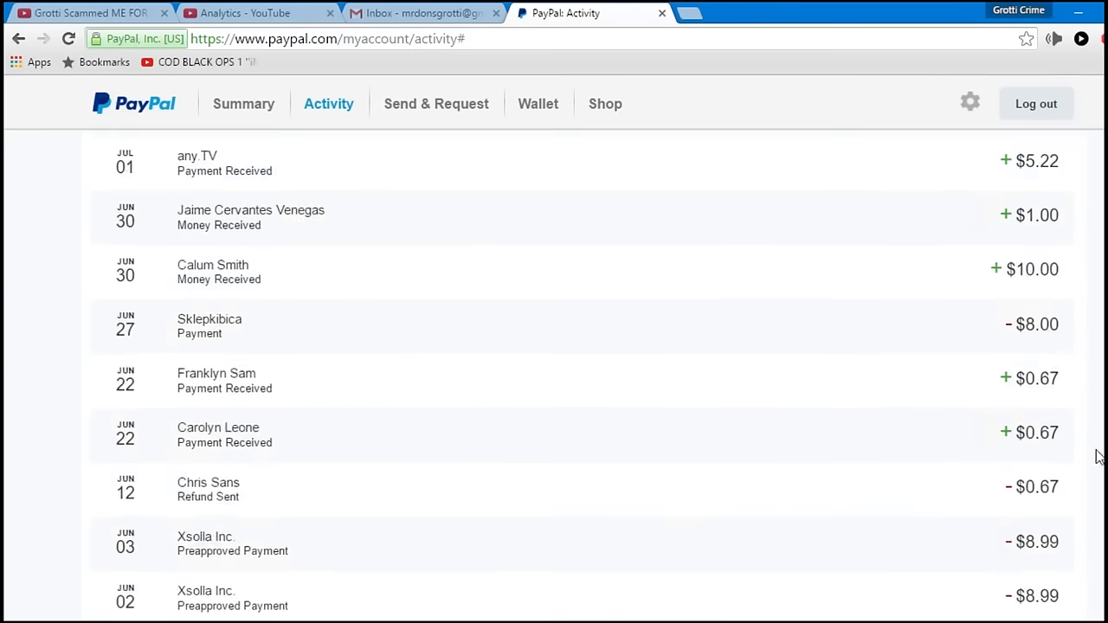
scroll(down, 3)
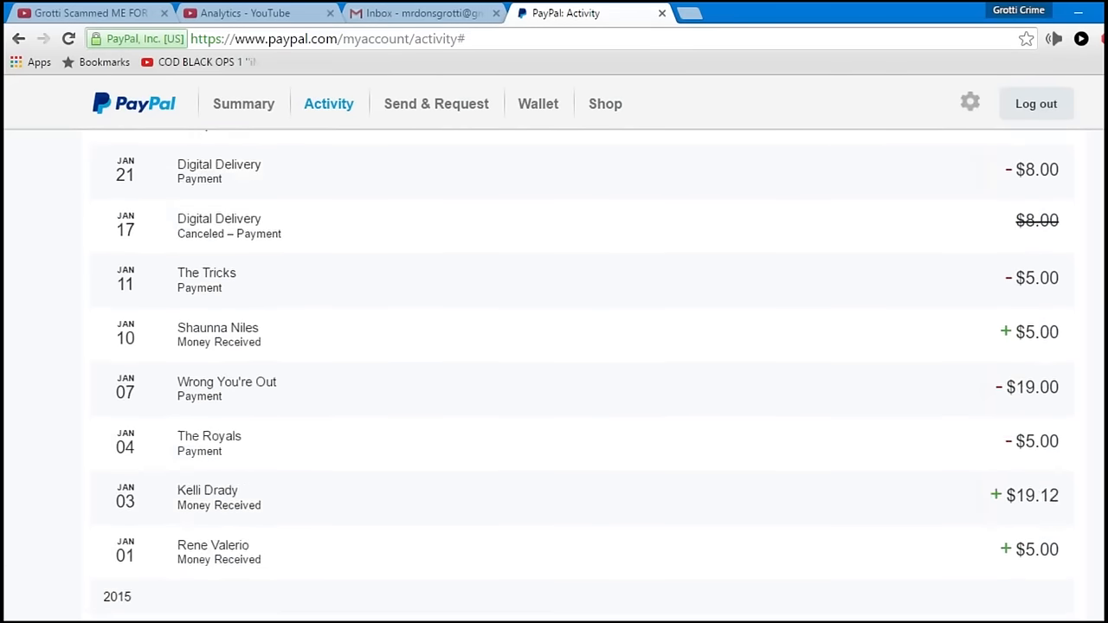
scroll(down, 3)
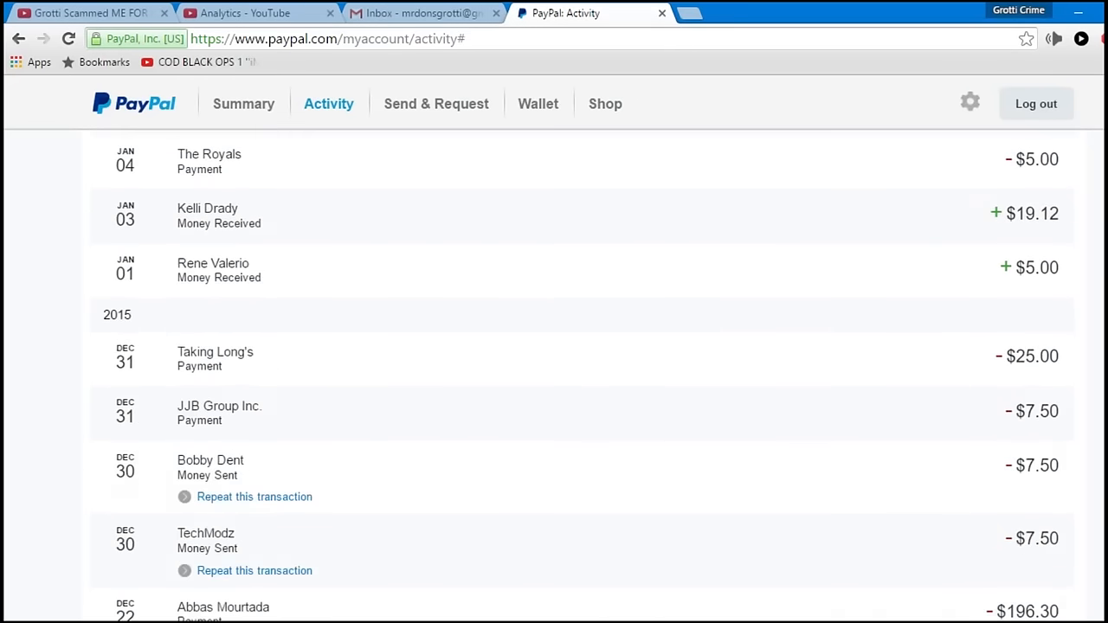
scroll(down, 3)
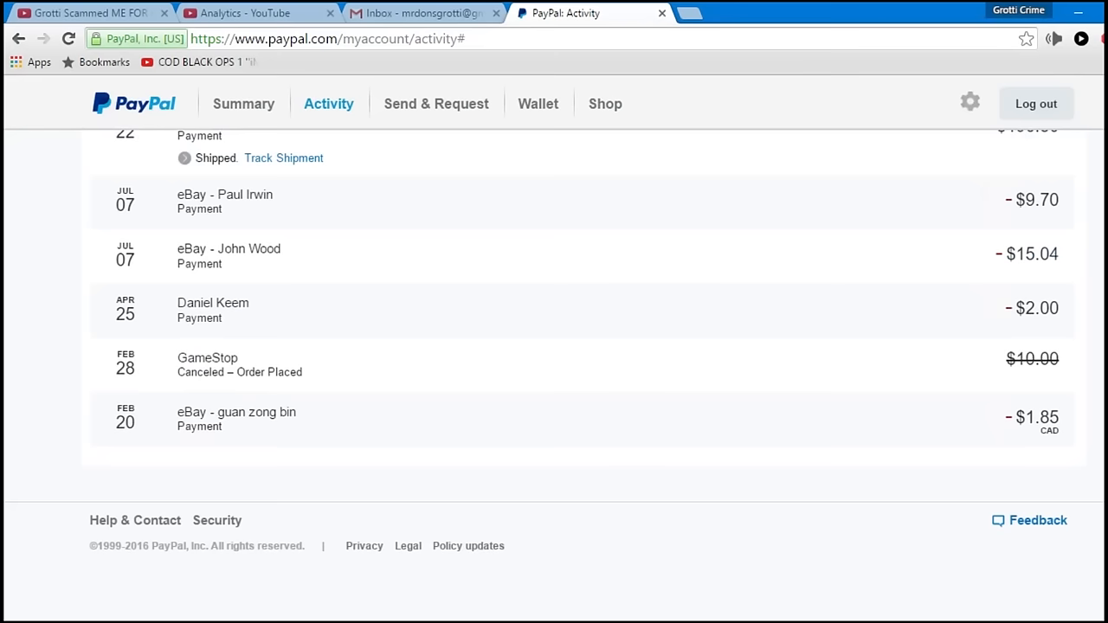
mouse_move(177, 442)
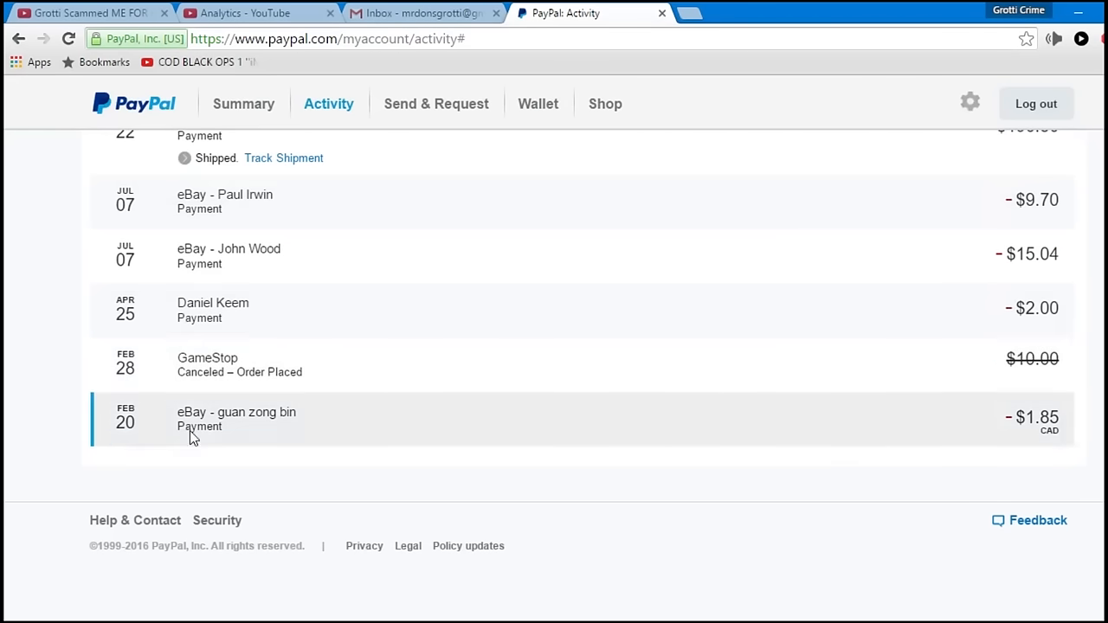
mouse_move(217, 587)
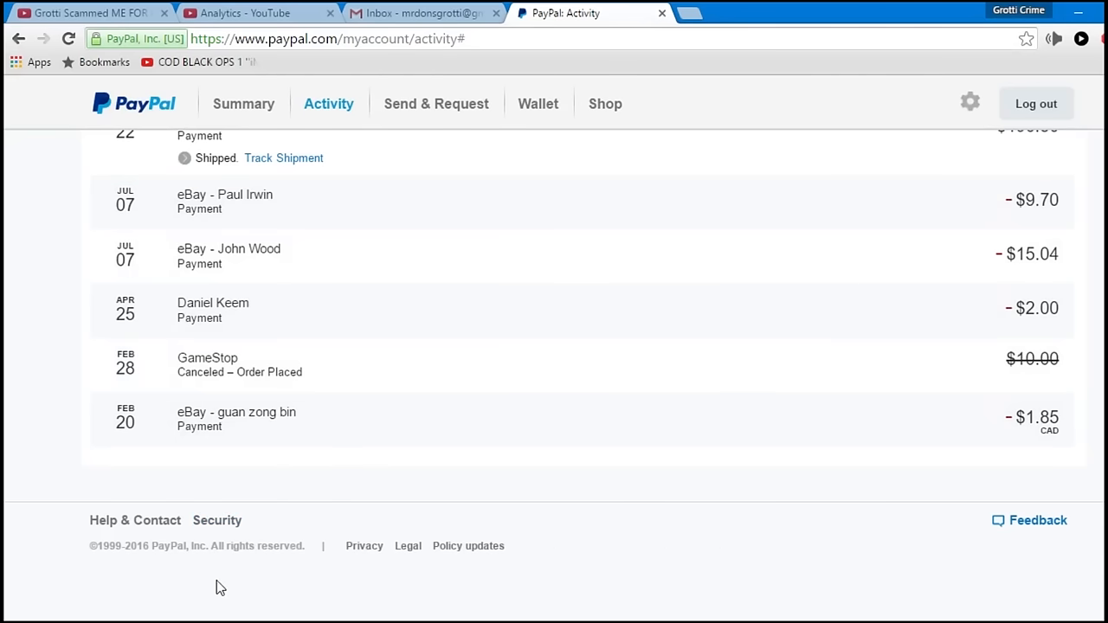
mouse_move(199, 592)
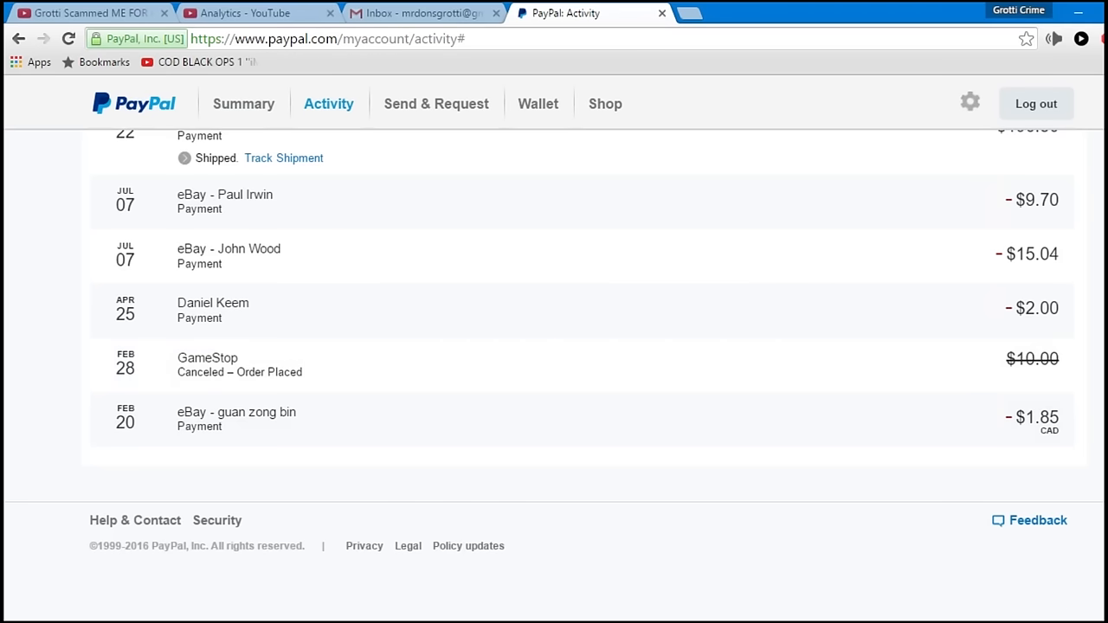
scroll(down, 3)
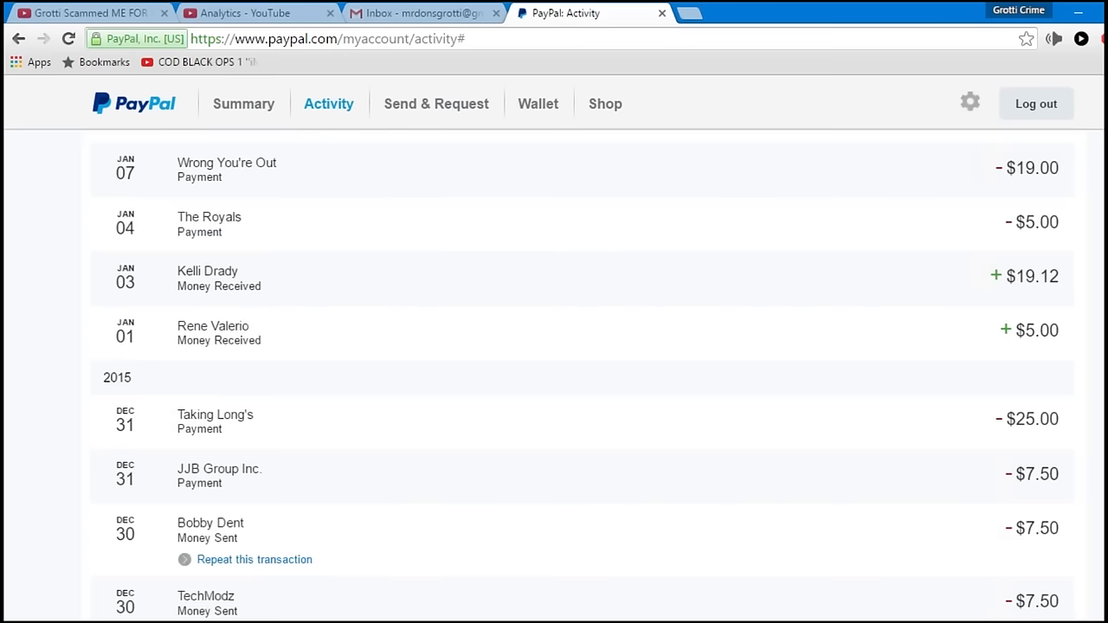
scroll(down, 3)
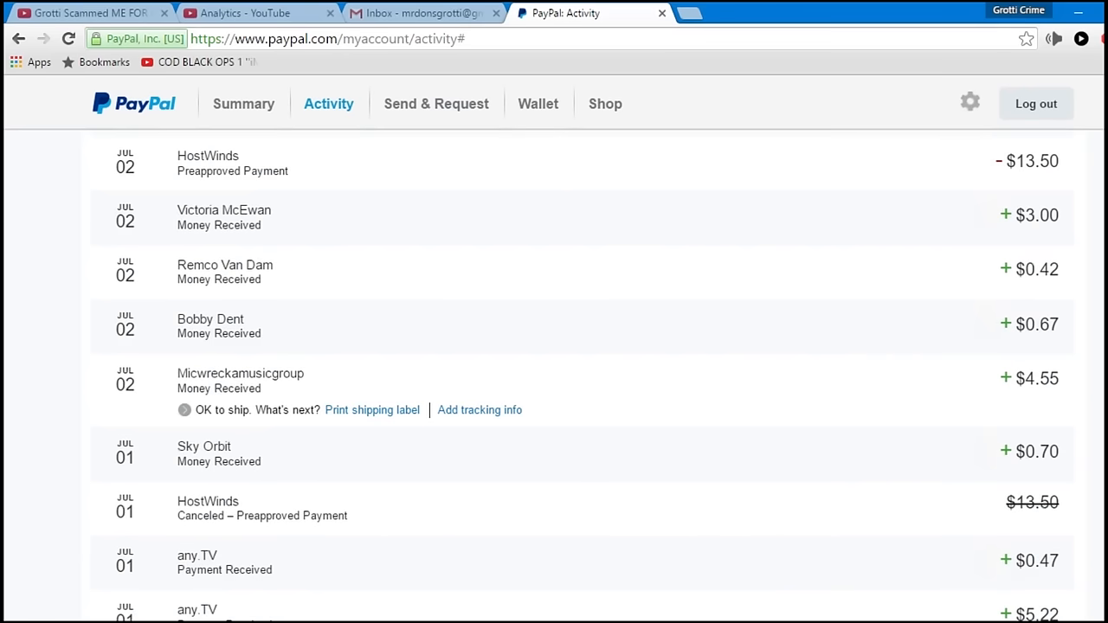
scroll(up, 3)
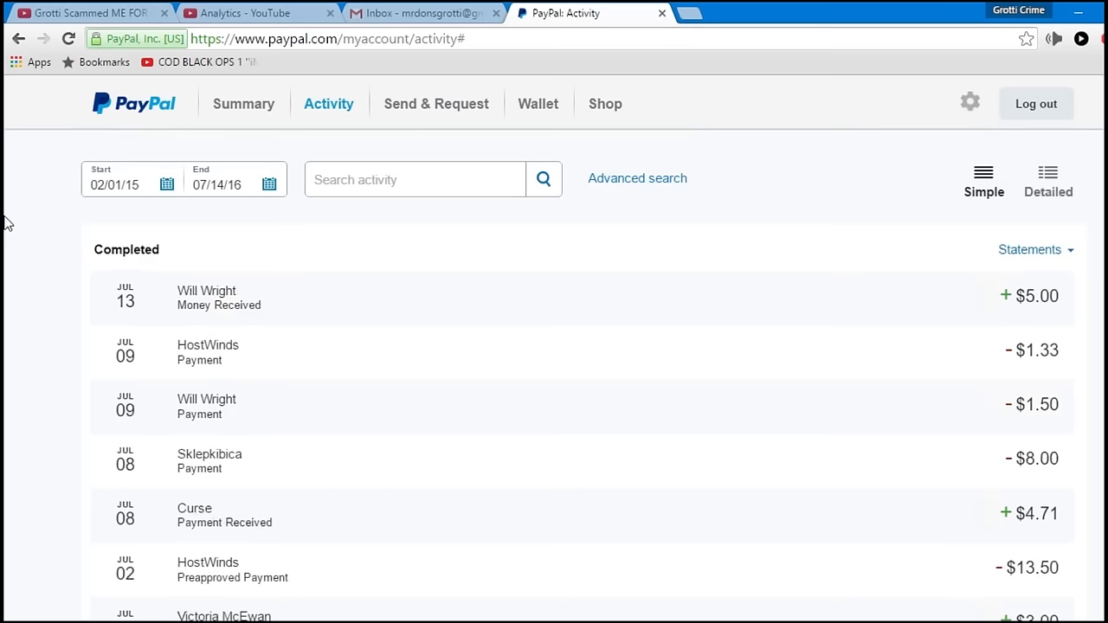